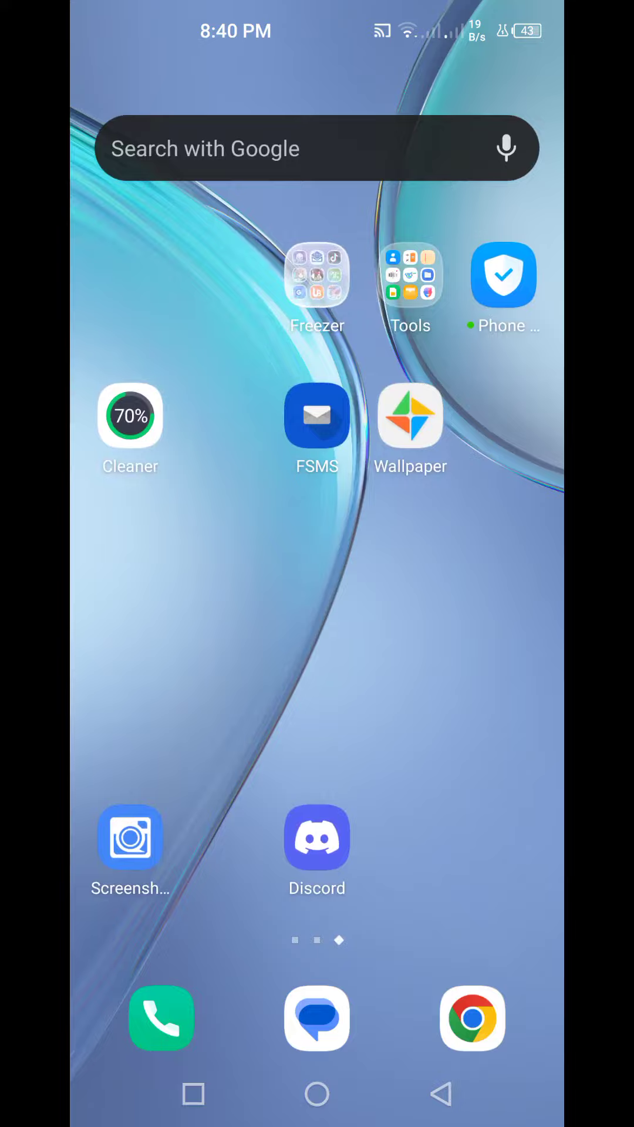
Move the Freezer folder to the lower left, then drag Discord toward it.
scroll("left", 3)
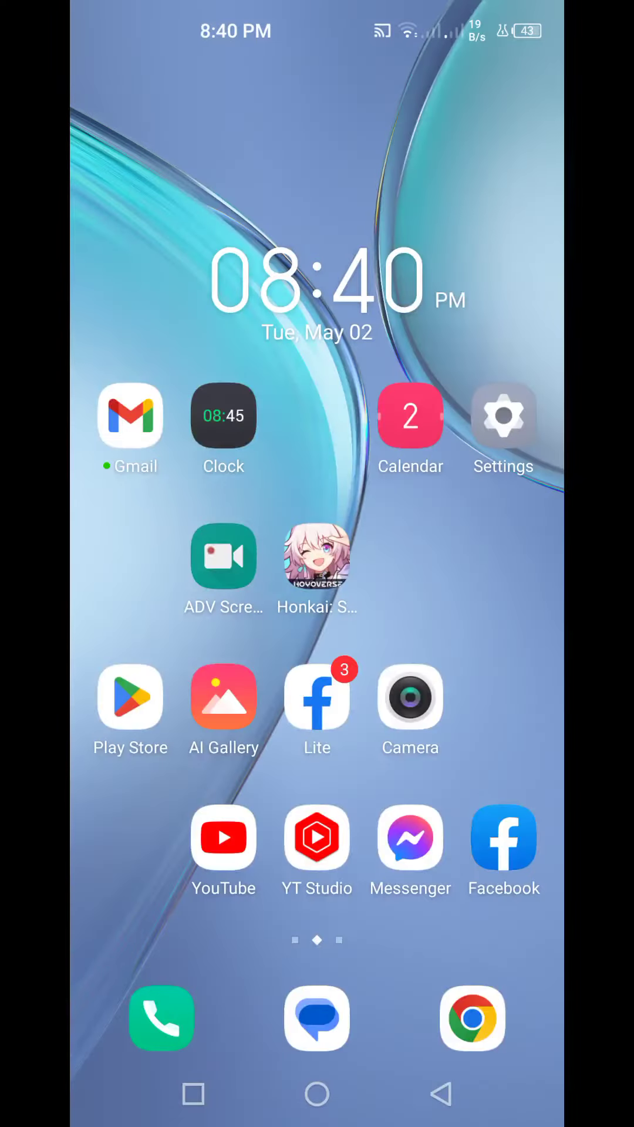
scroll("left", 3)
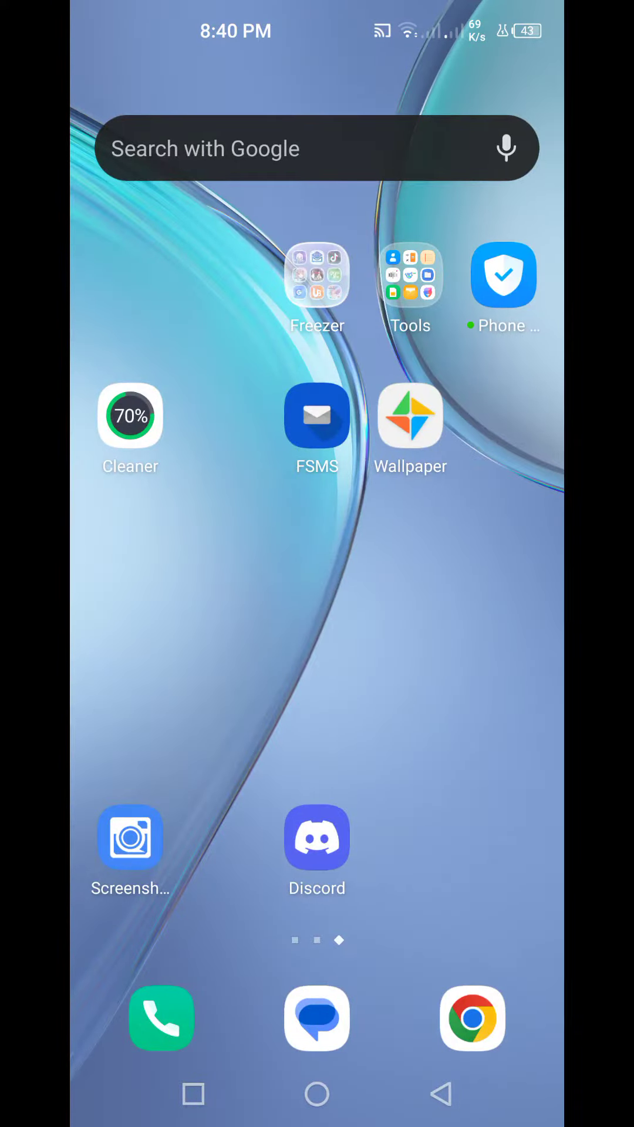
left_click_drag(317, 276, 262, 679)
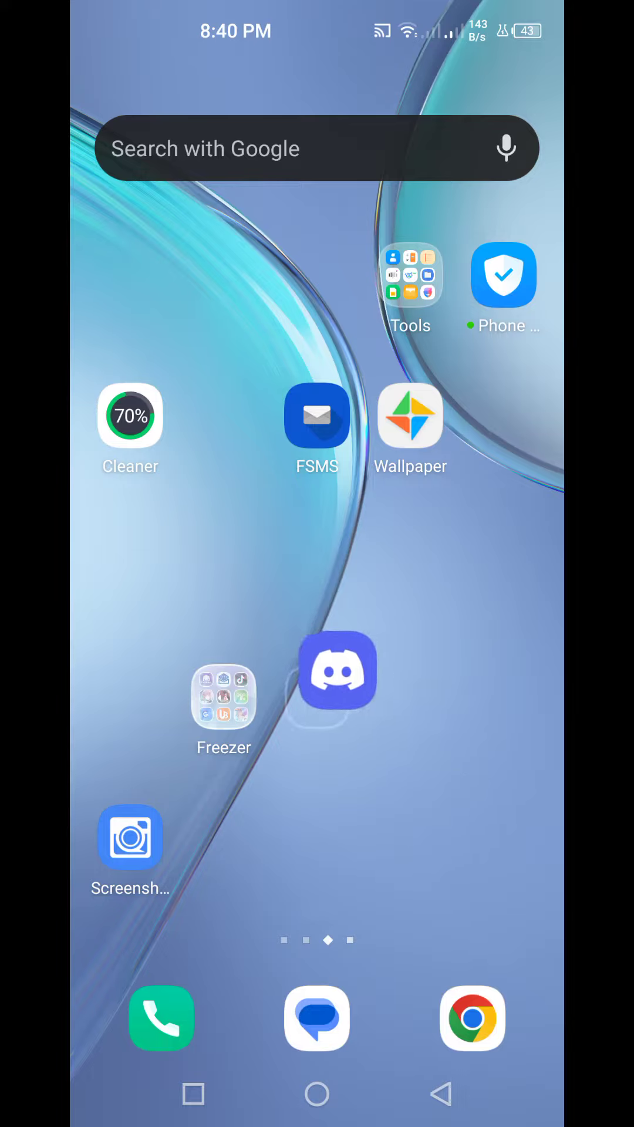
left_click_drag(338, 670, 419, 817)
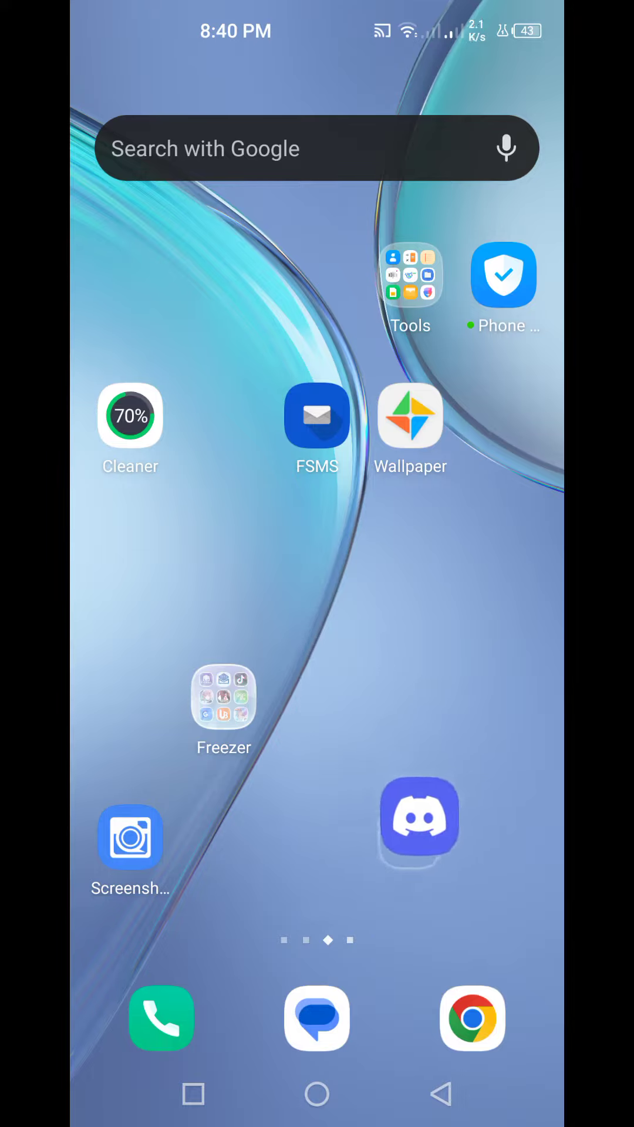
left_click_drag(419, 820, 330, 627)
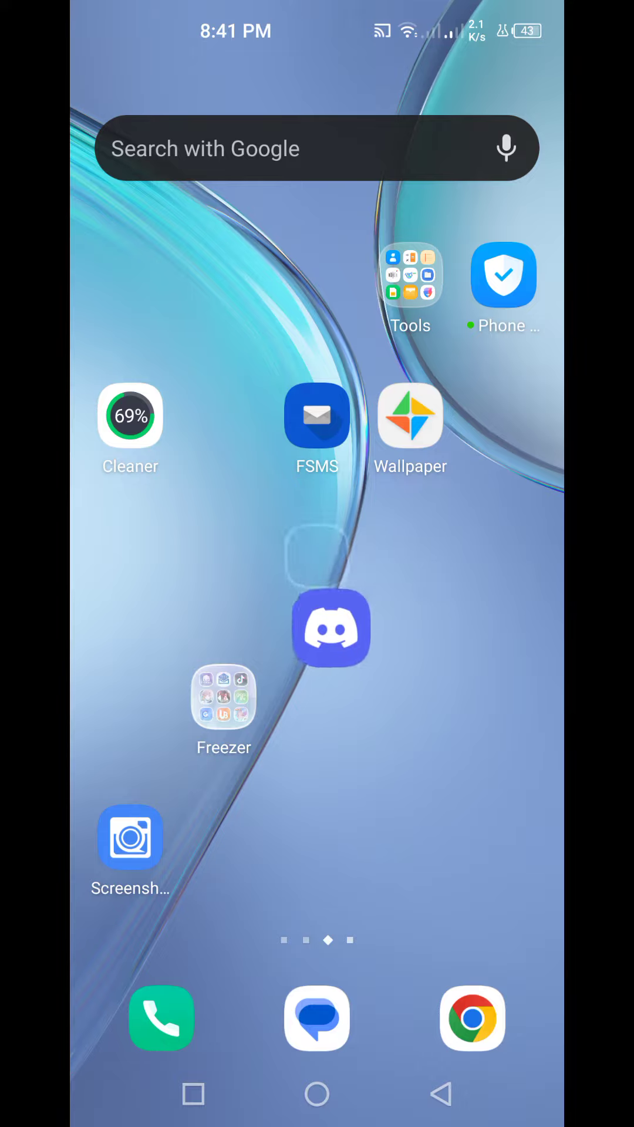